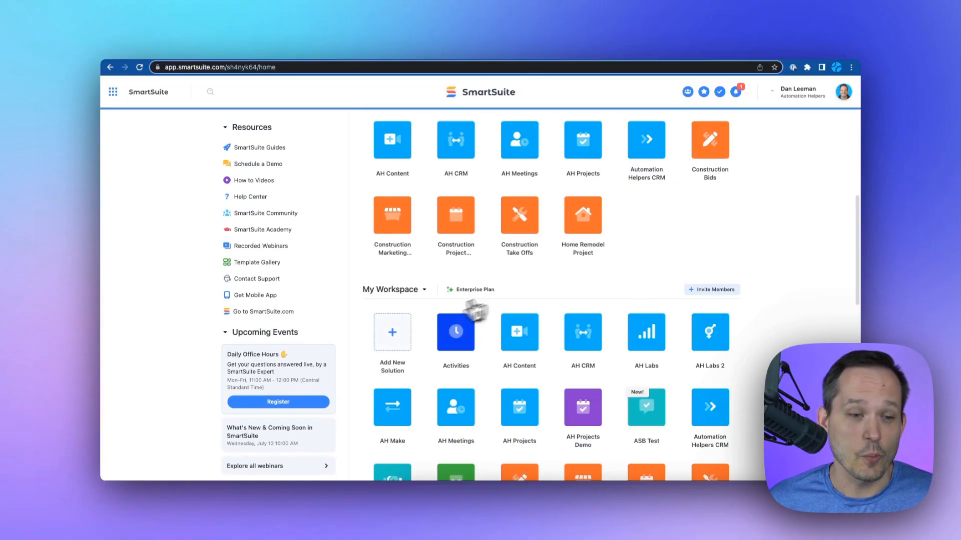
- Start a new solution from a template and filter the gallery to Construction templates
left_click(392, 332)
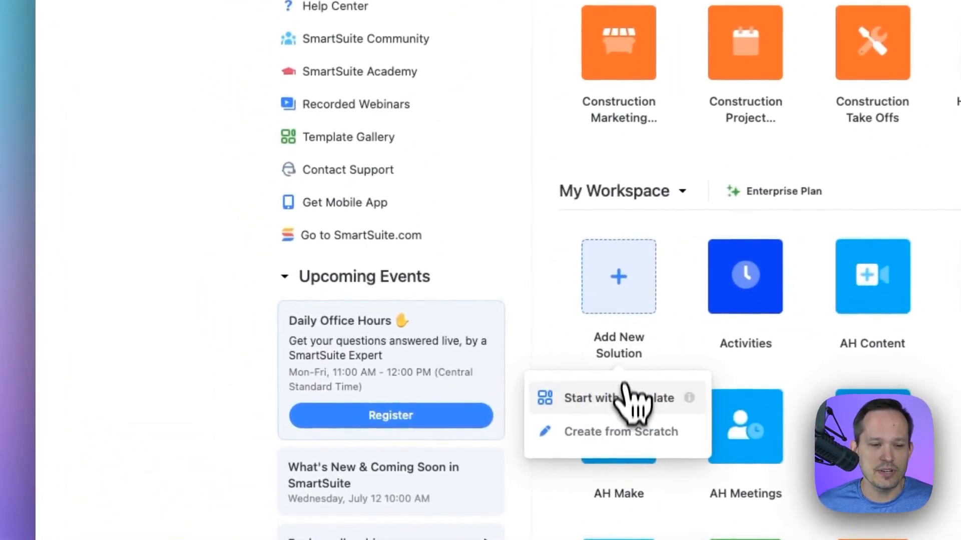
left_click(606, 397)
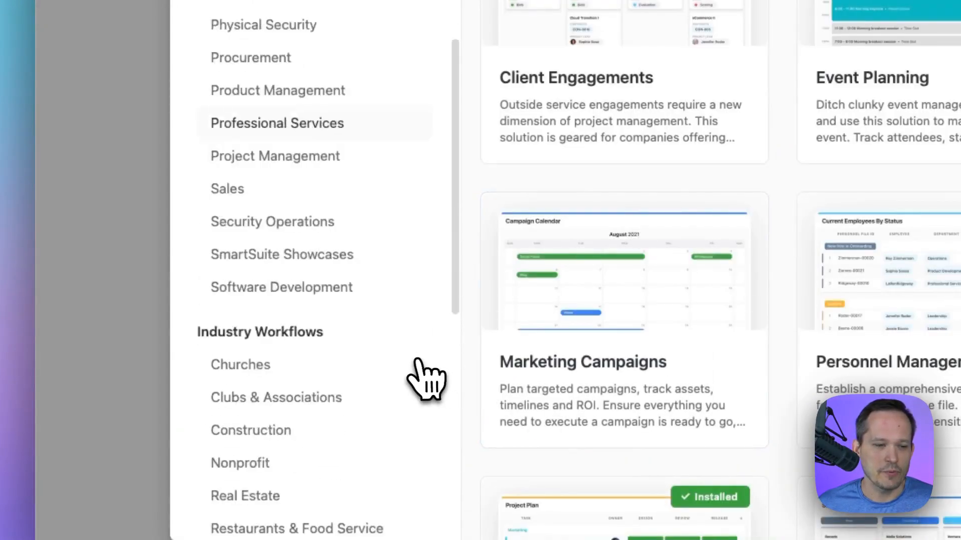
scroll("down", 3)
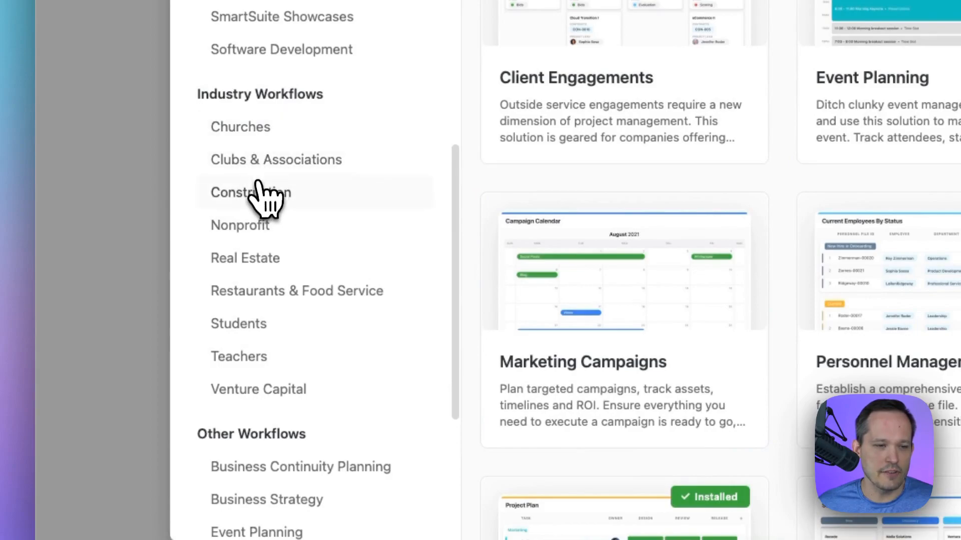
left_click(250, 192)
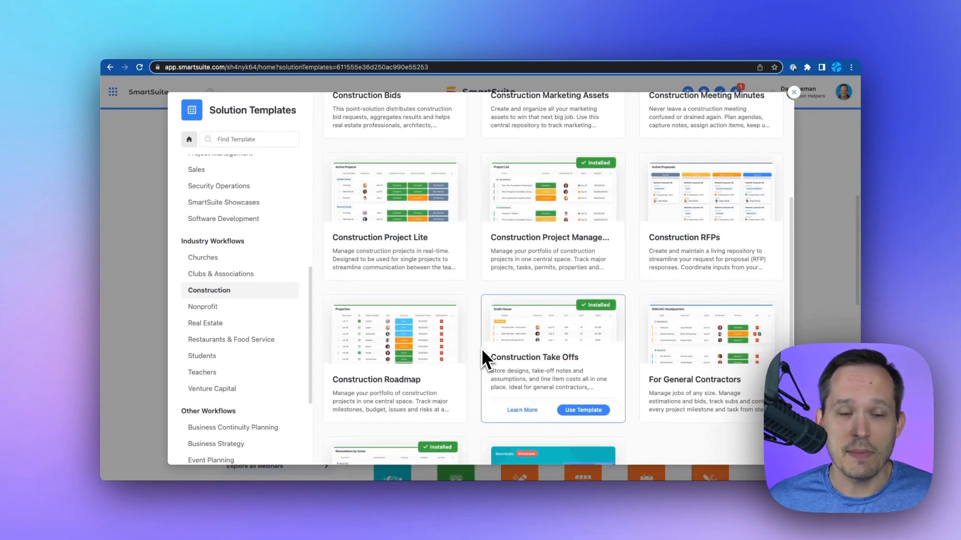
scroll("down", 3)
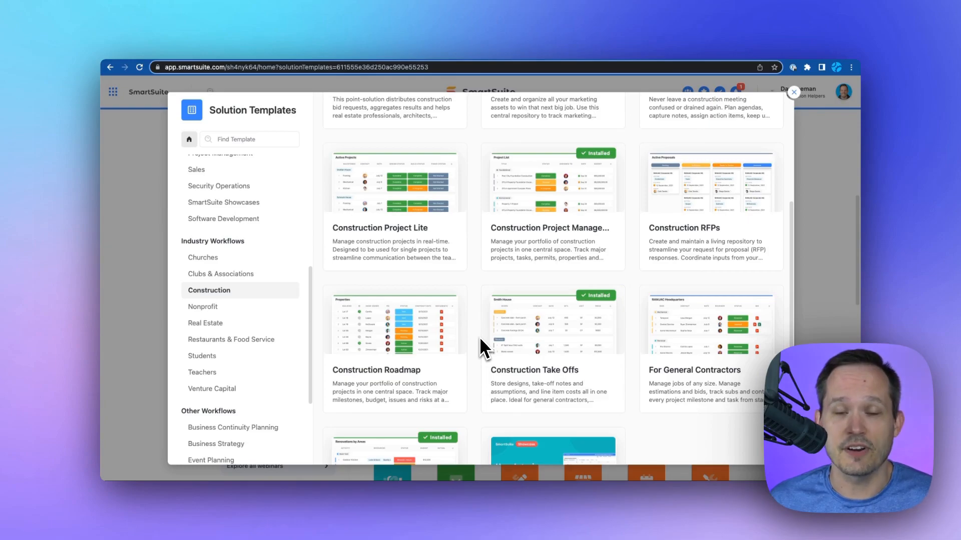
- Open Construction Bids, view Contractors & Vendors and Jobs, then the Jobs by Bid Period timeline
left_click(792, 93)
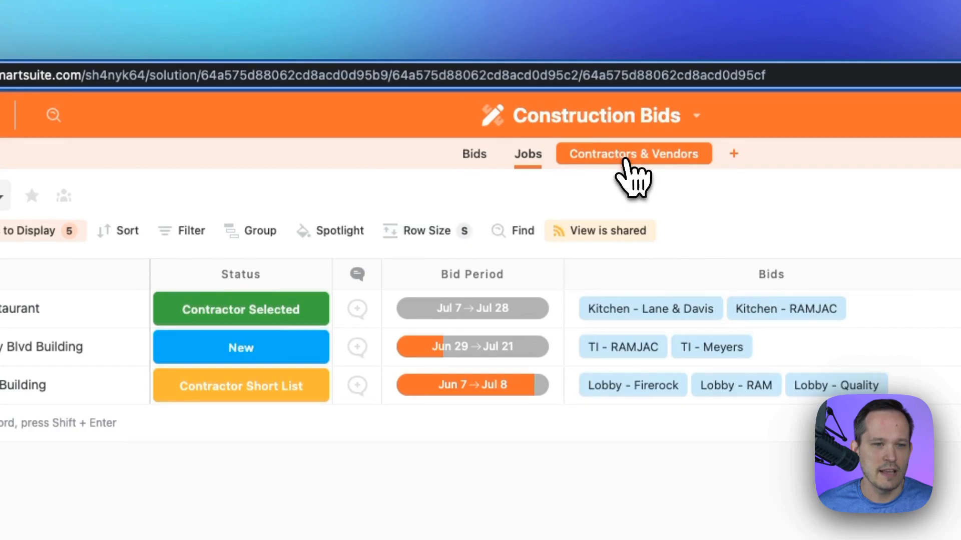
left_click(633, 154)
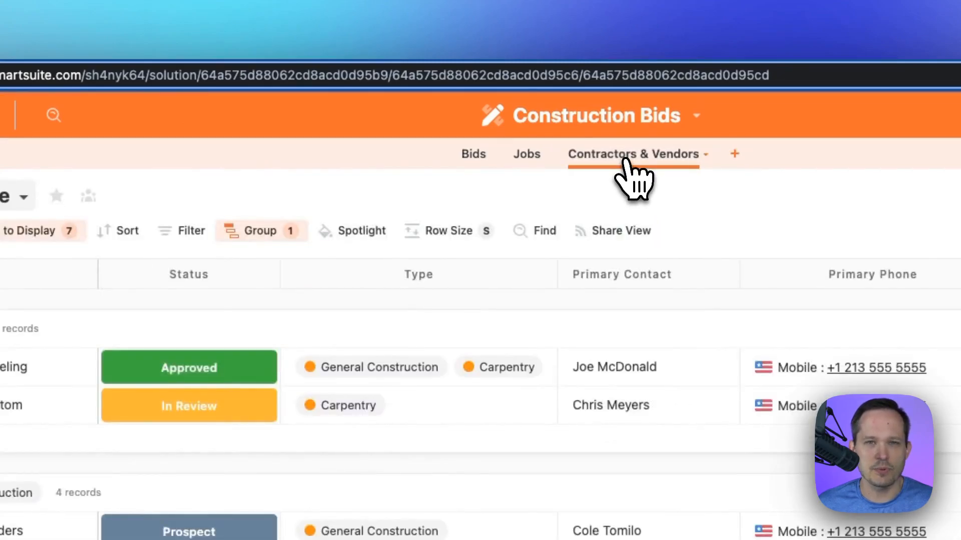
left_click(526, 154)
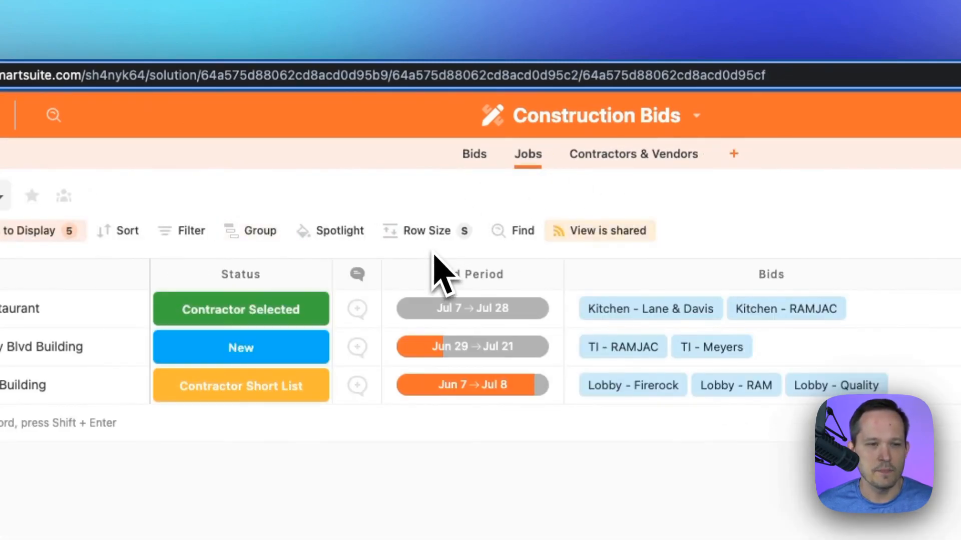
mouse_move(421, 239)
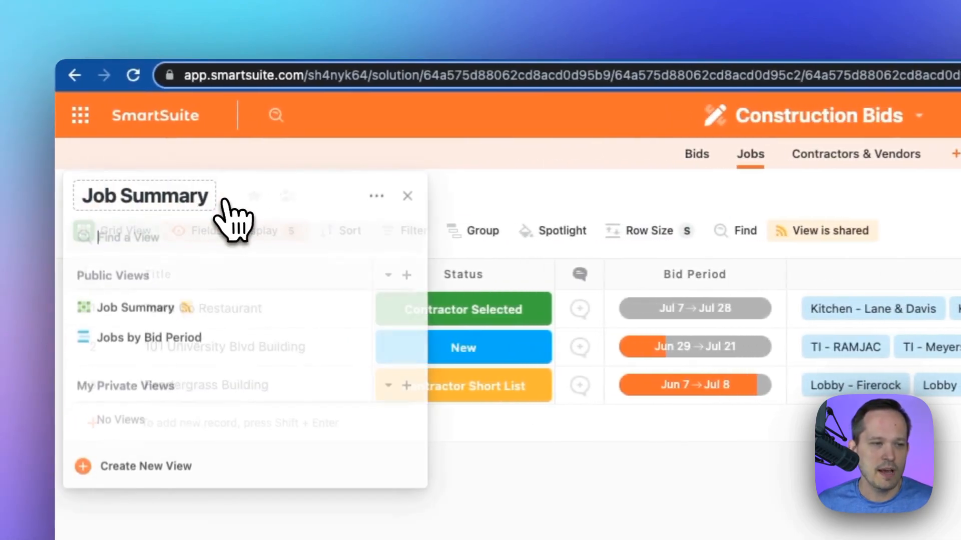
left_click(148, 336)
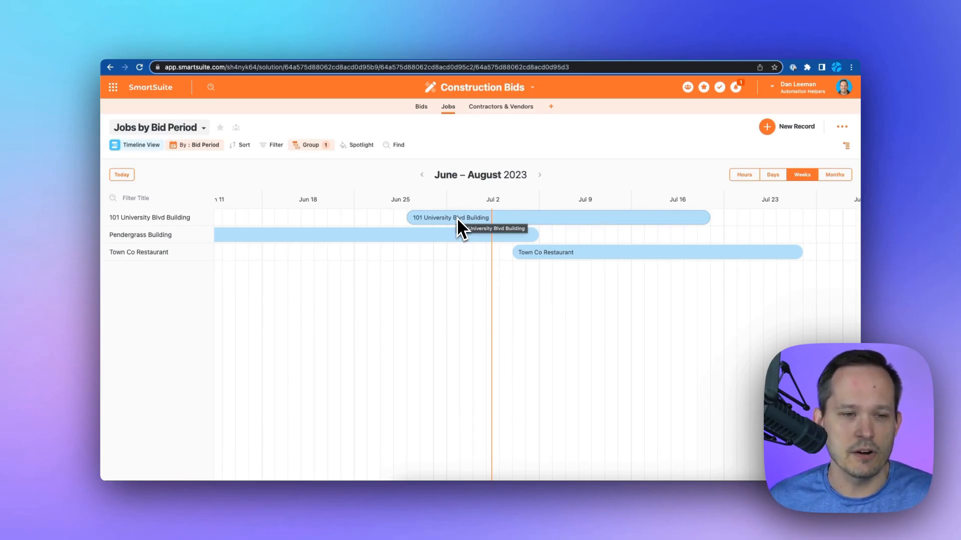
left_click(450, 218)
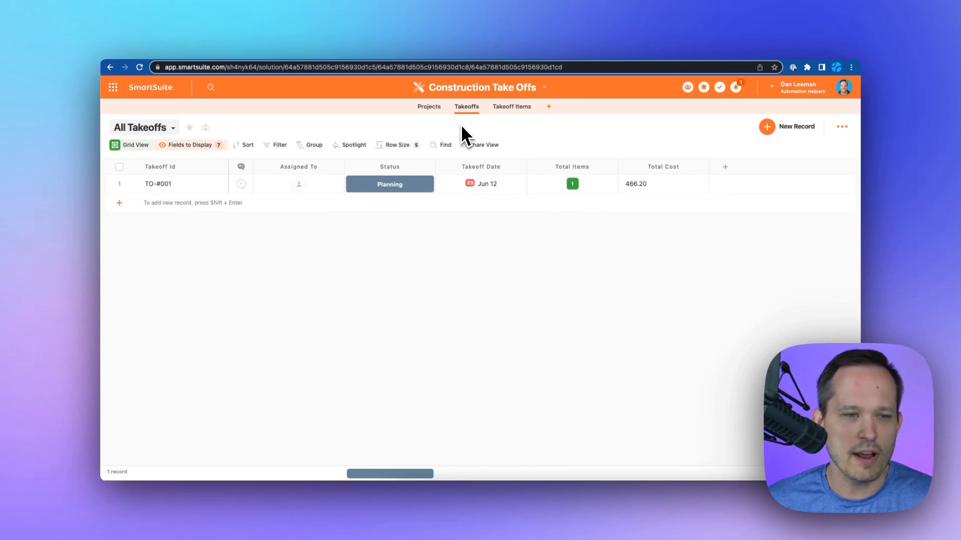
- Open the Construction Take Offs solution's Takeoffs table showing TO-#001
left_click(511, 106)
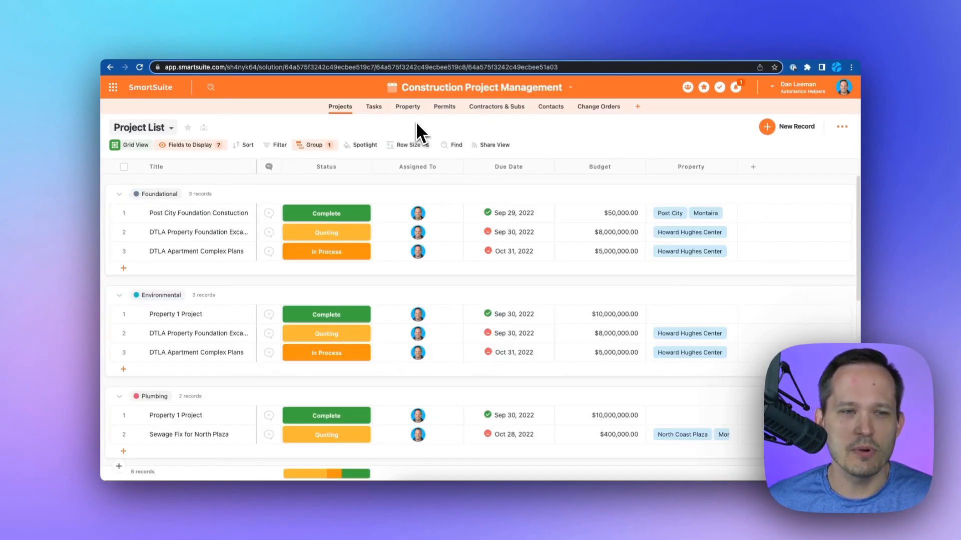
mouse_move(440, 102)
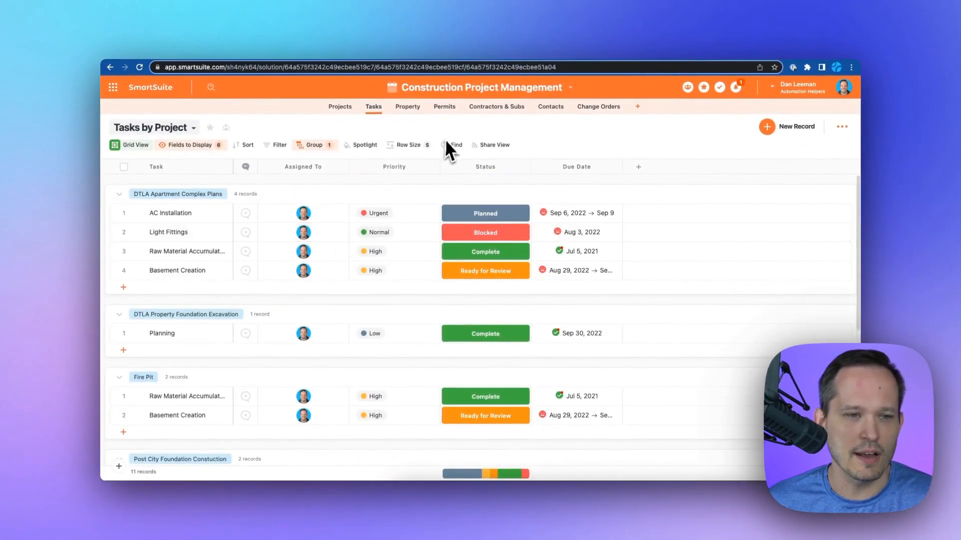
- Tour the Property, Permits, Contractors & Subs, Contacts and Change Orders tables, returning to Property
left_click(407, 106)
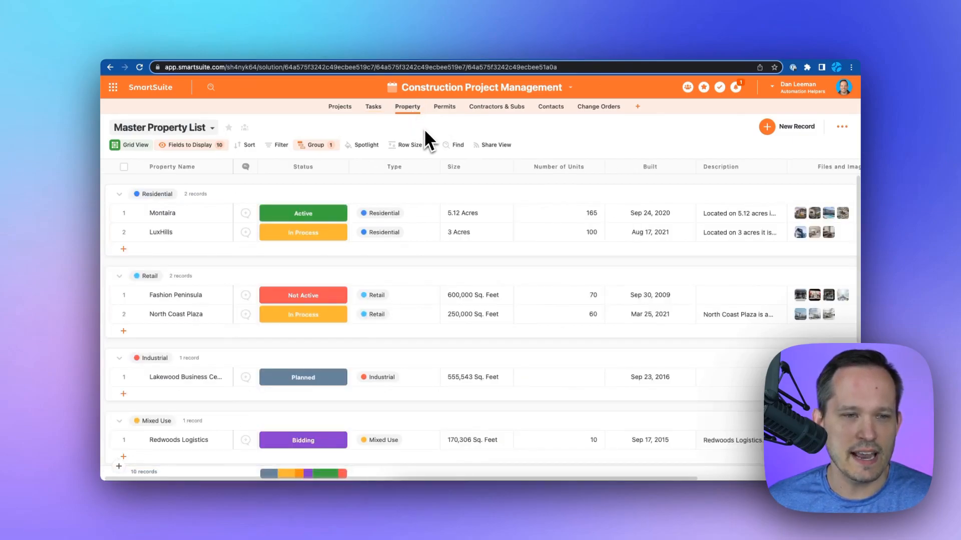
left_click(444, 106)
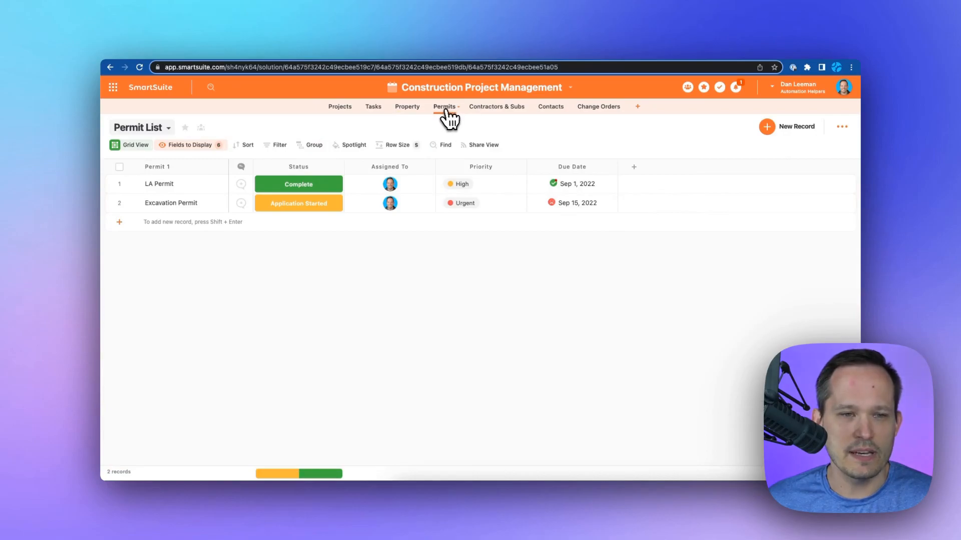
left_click(497, 106)
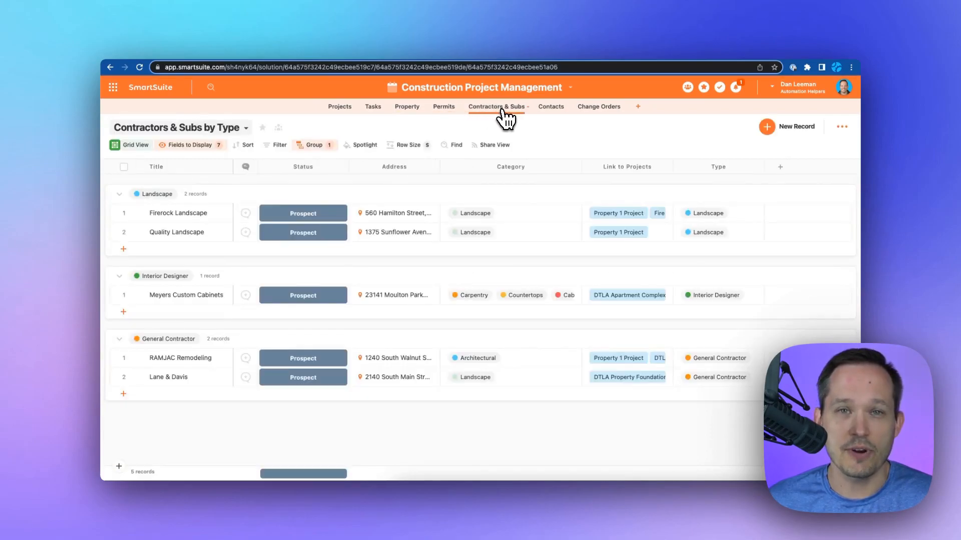
mouse_move(505, 123)
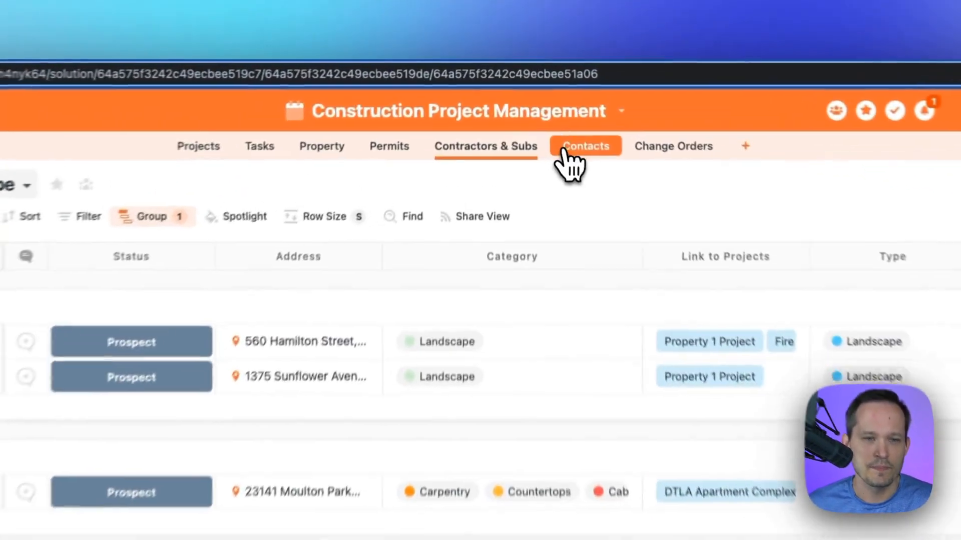
left_click(585, 145)
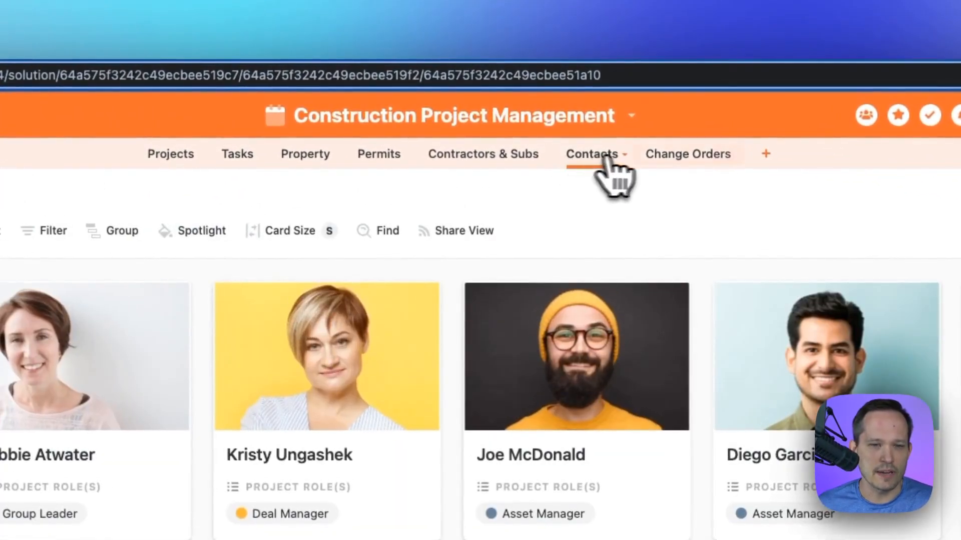
left_click(686, 154)
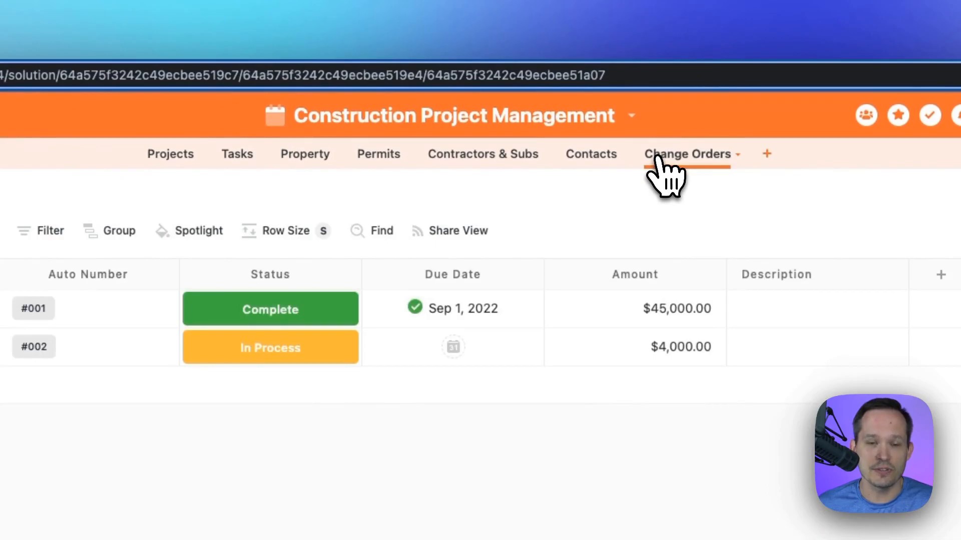
left_click(305, 153)
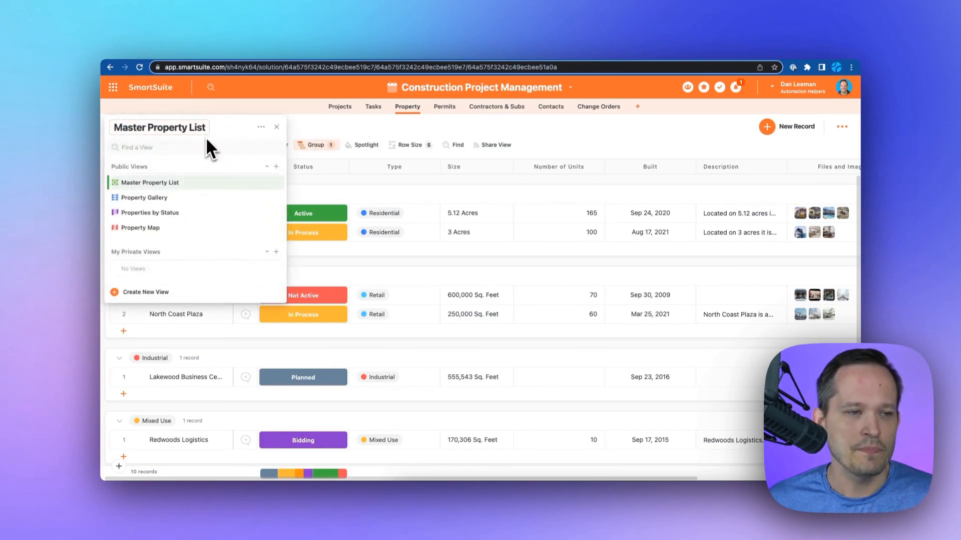
- Switch Property to Properties by Status, then Property Map, and open the Post City pin's record
left_click(144, 197)
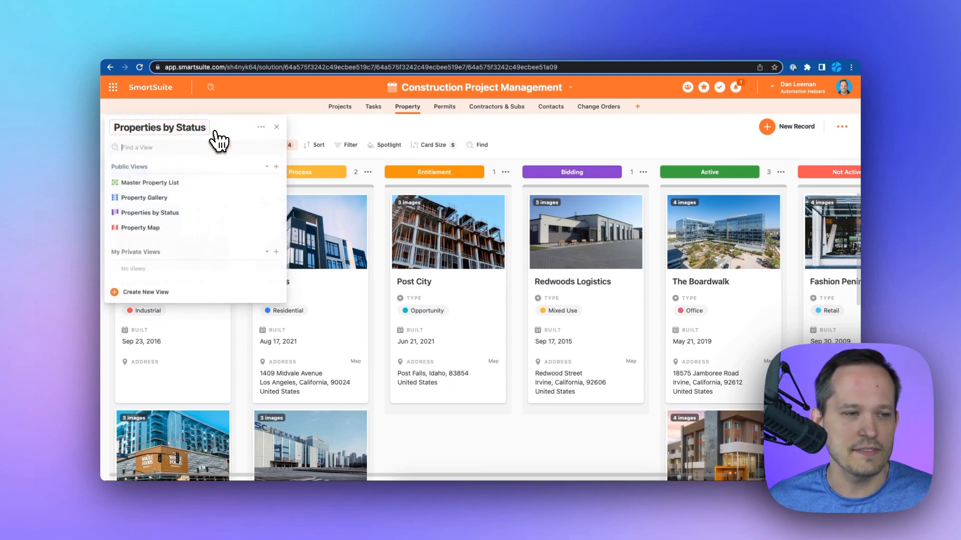
left_click(140, 227)
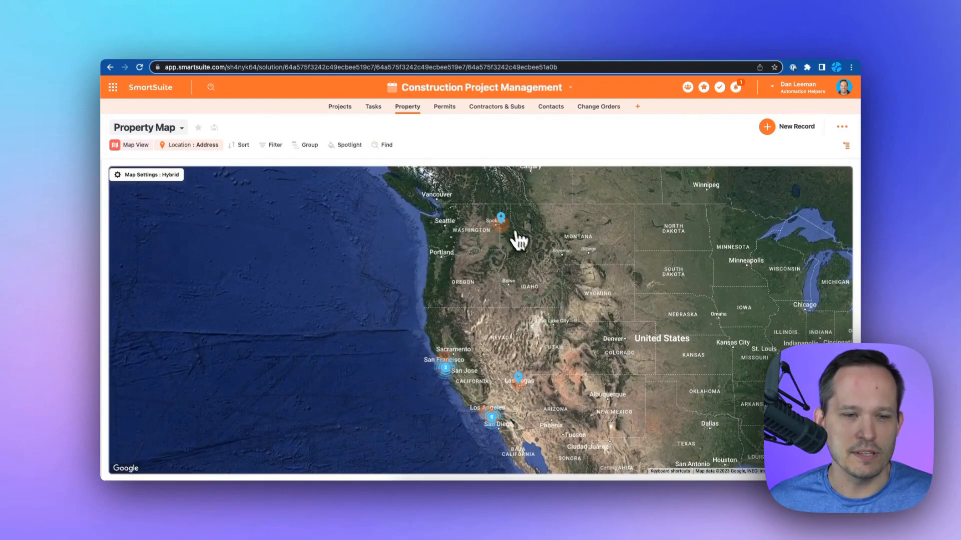
left_click(503, 217)
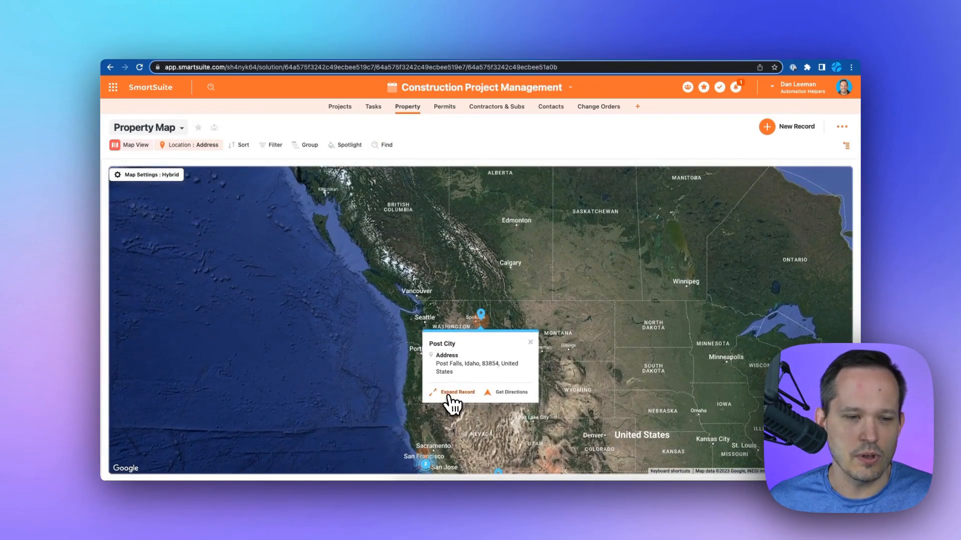
left_click(458, 392)
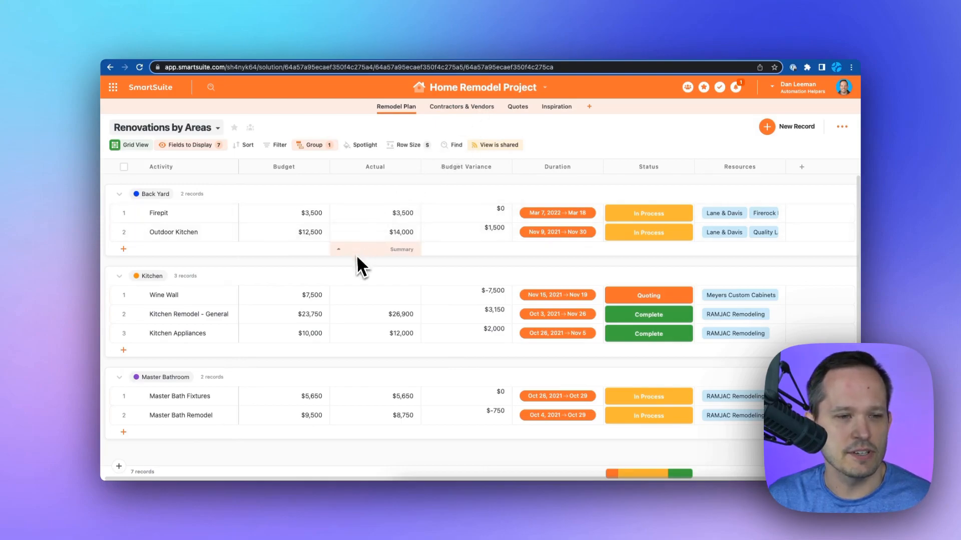
- Open the Home Remodel Project's Renovations by Areas grid
left_click(375, 231)
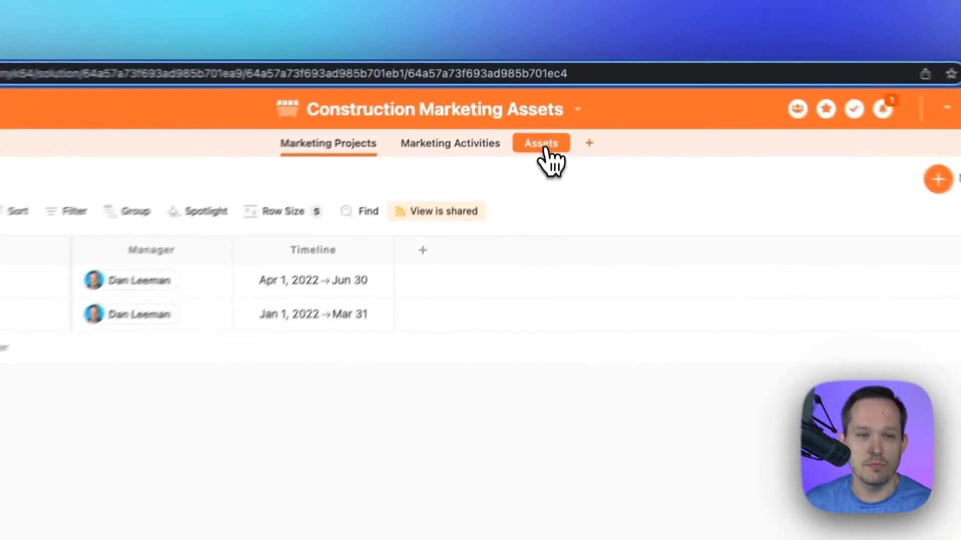
- Preview the Assets gallery and Marketing Activities, then show the Marketing Projects list
left_click(541, 143)
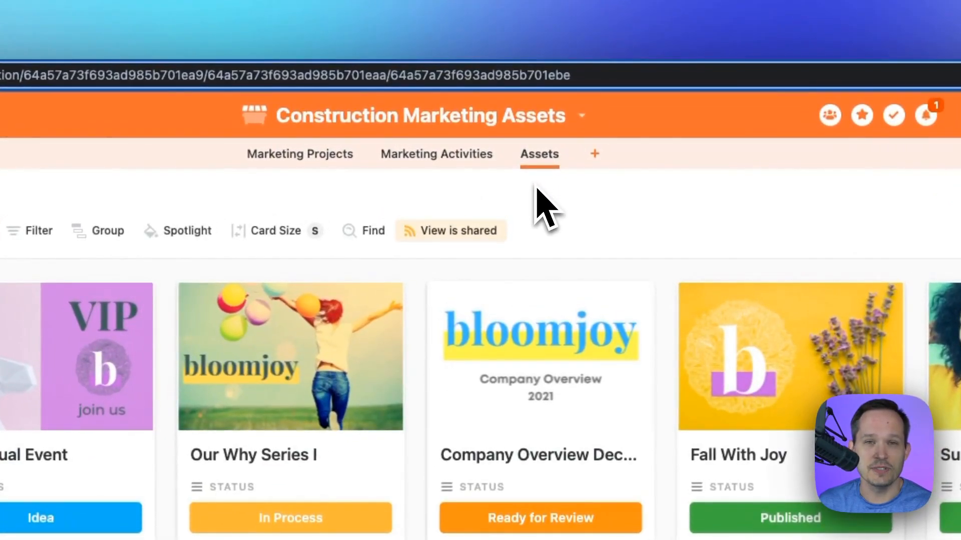
left_click(436, 153)
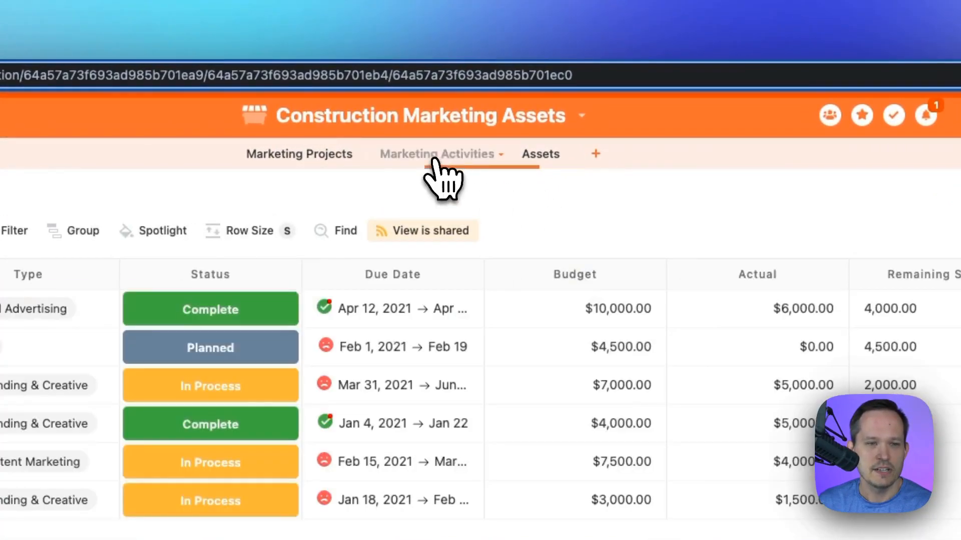
left_click(437, 153)
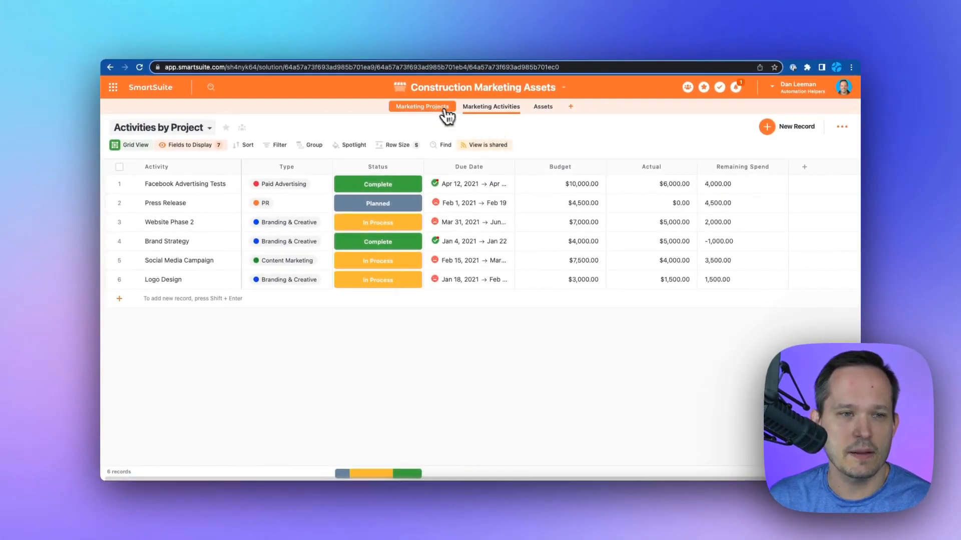
left_click(423, 106)
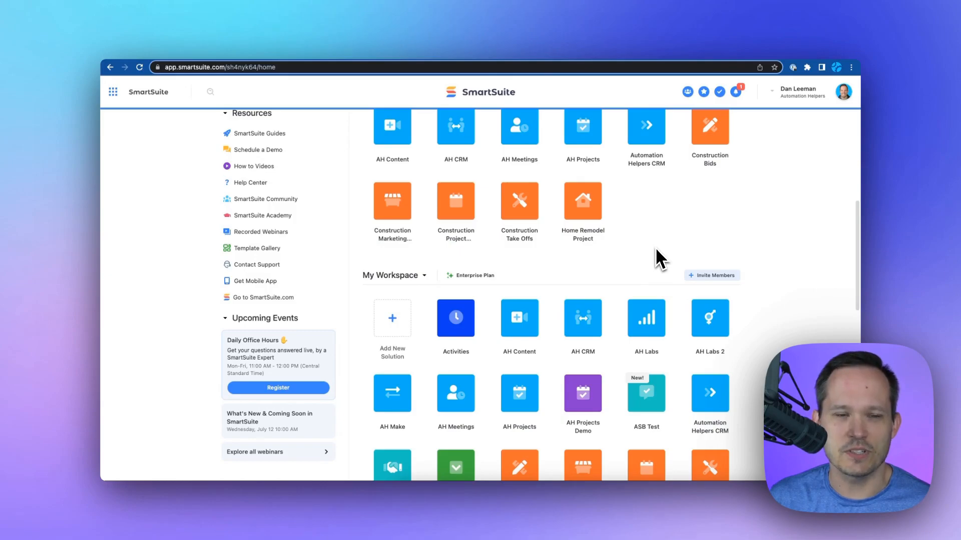
- Choose Add New Solution > Start with Template from the home dashboard
left_click(392, 318)
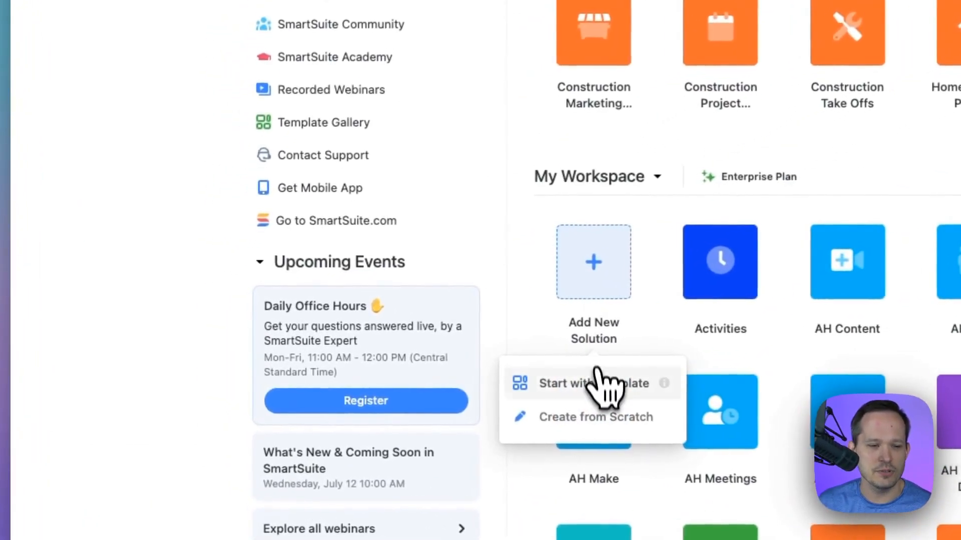
left_click(592, 383)
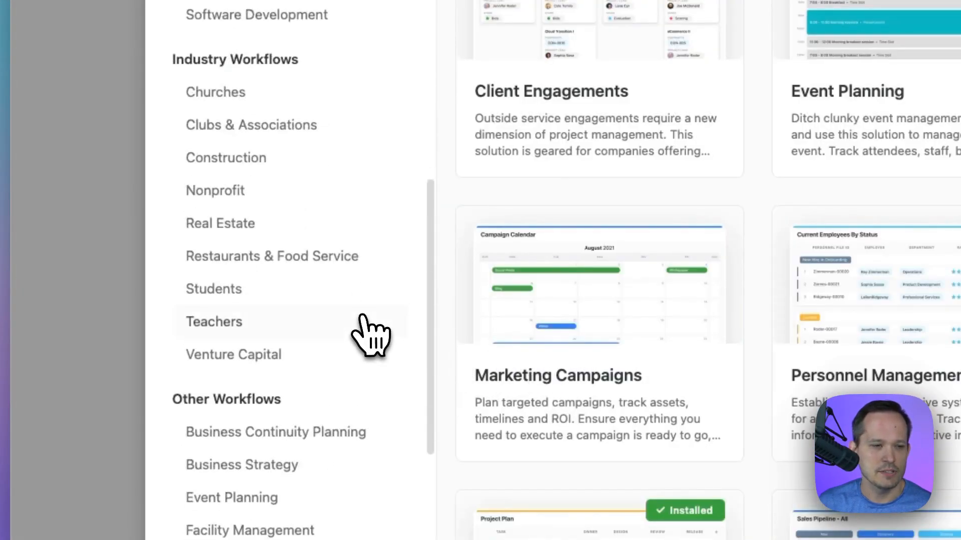